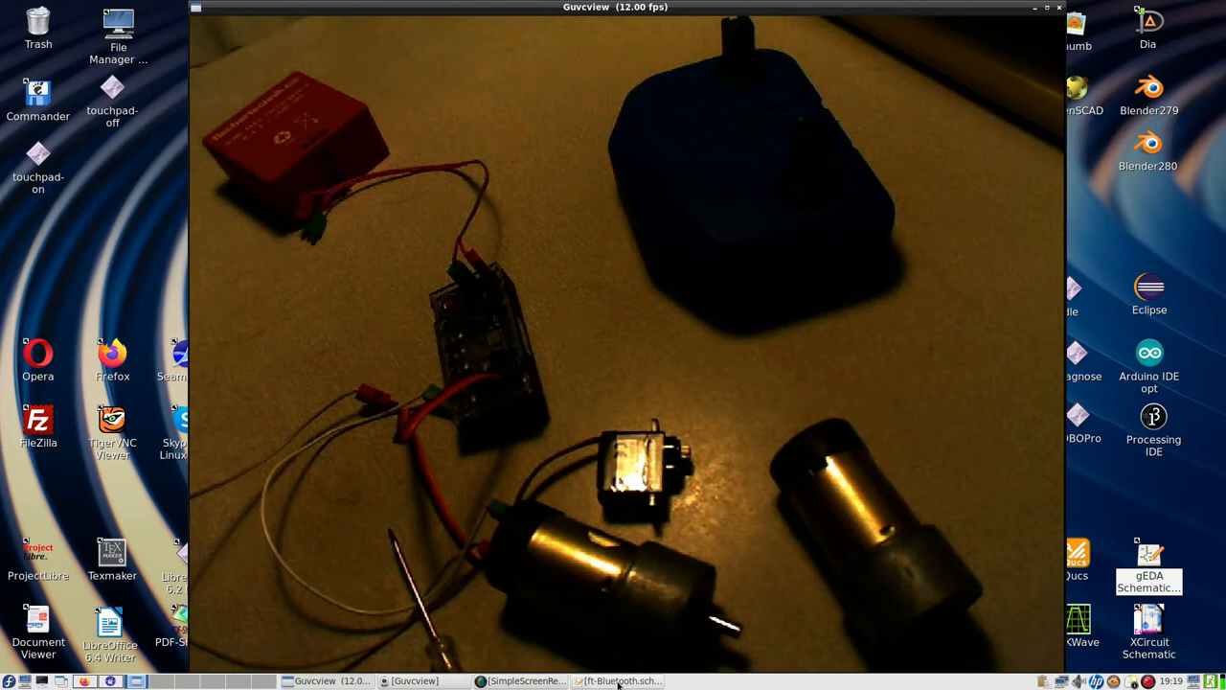
- Bring the ft-Bluetooth.sch gschem window to the front from the taskbar
click(616, 680)
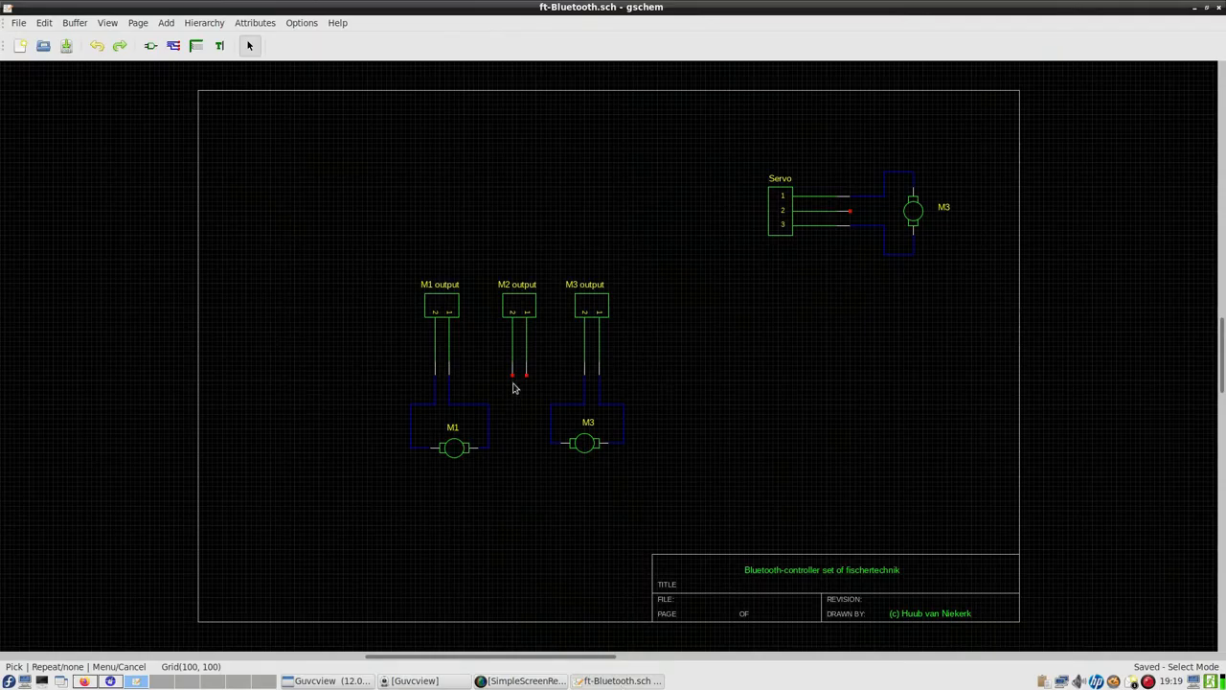
mouse_move(563, 303)
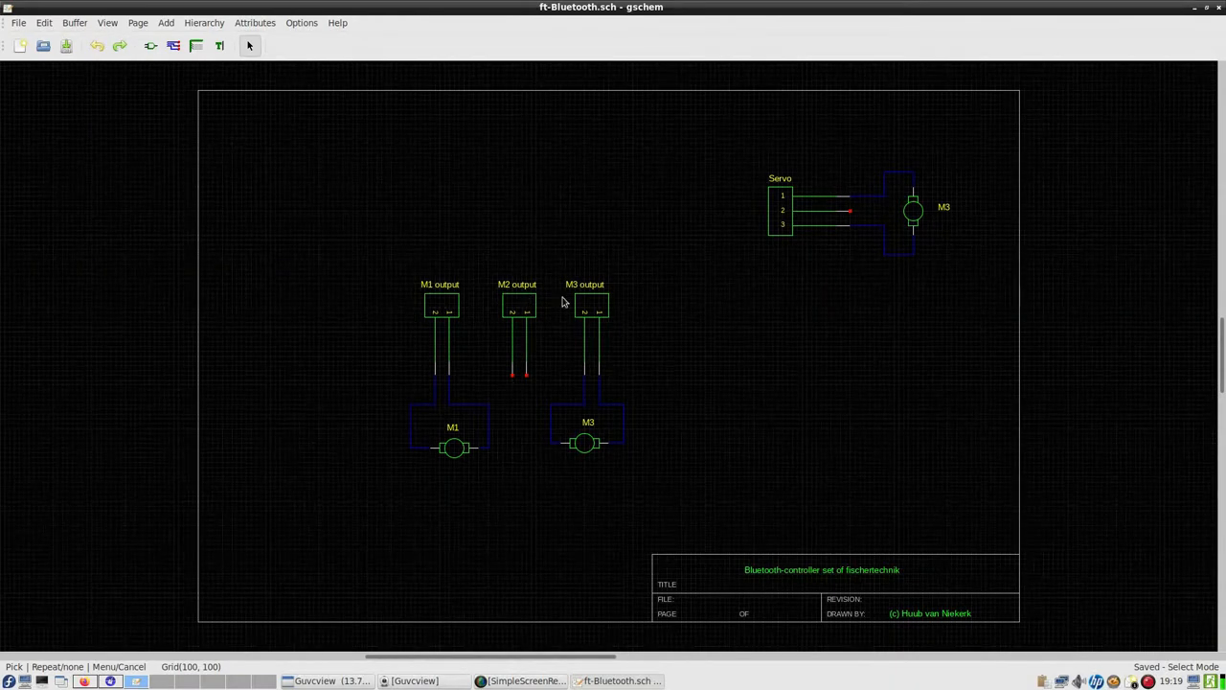
mouse_move(622, 387)
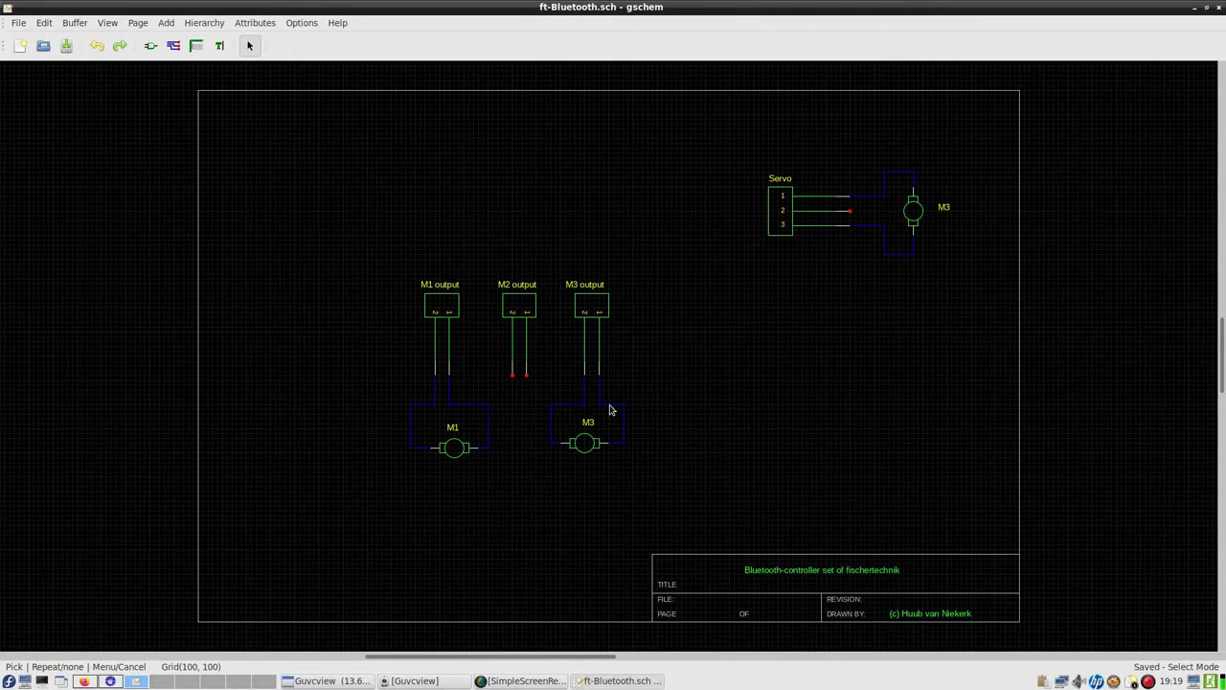
mouse_move(583, 425)
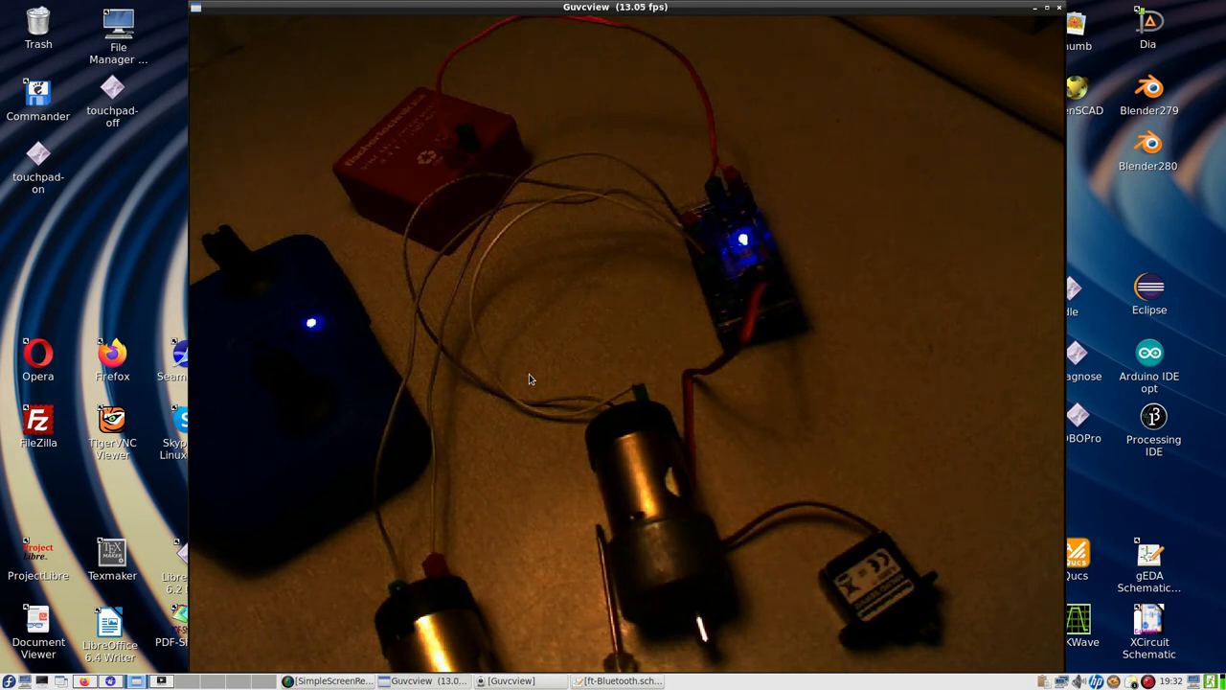
- Switch back to the ft-Bluetooth.sch gschem window from the camera view
click(617, 680)
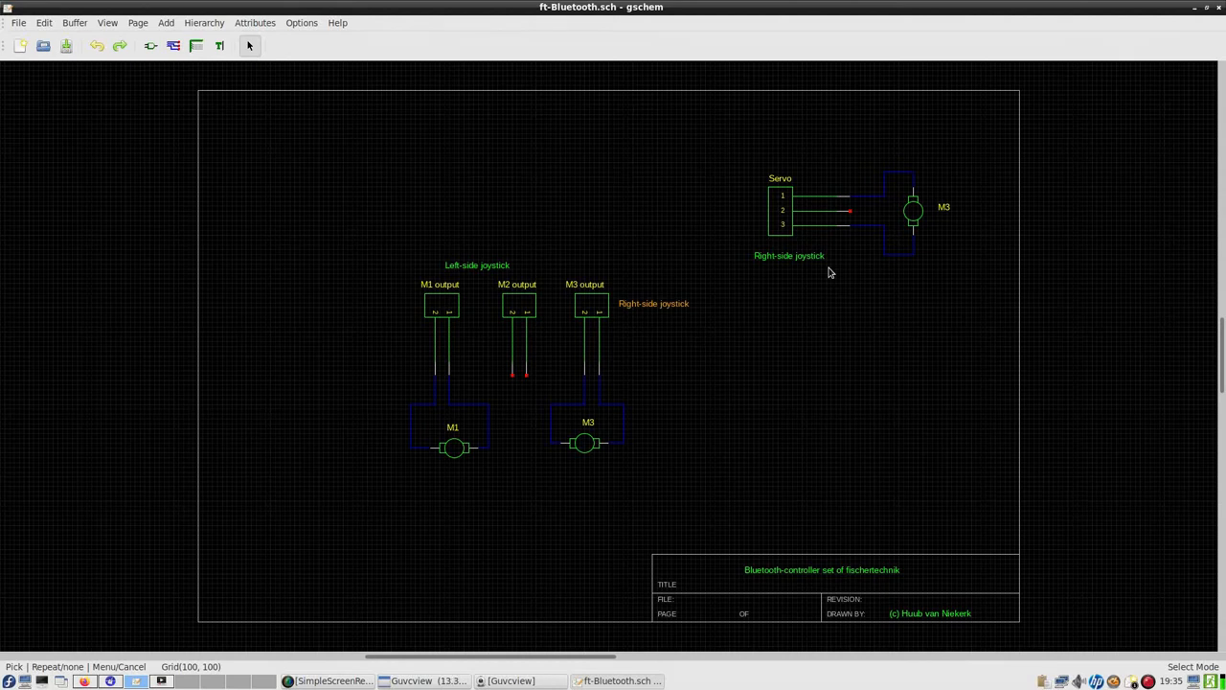
mouse_move(697, 241)
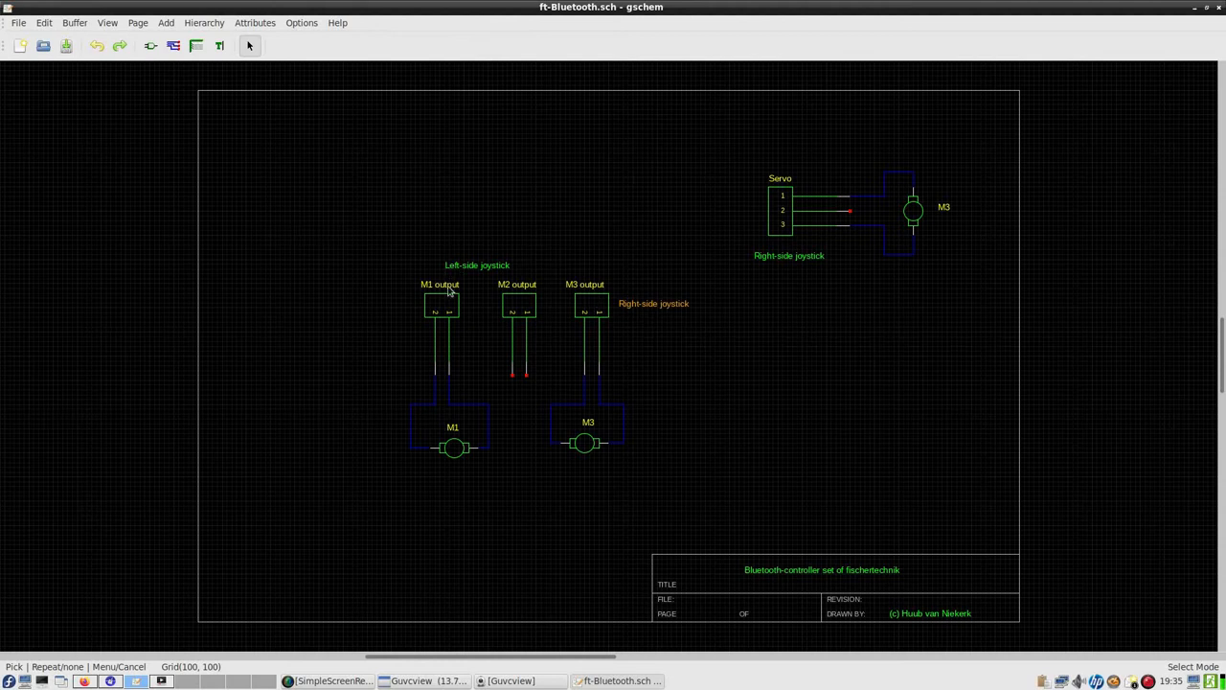
mouse_move(515, 303)
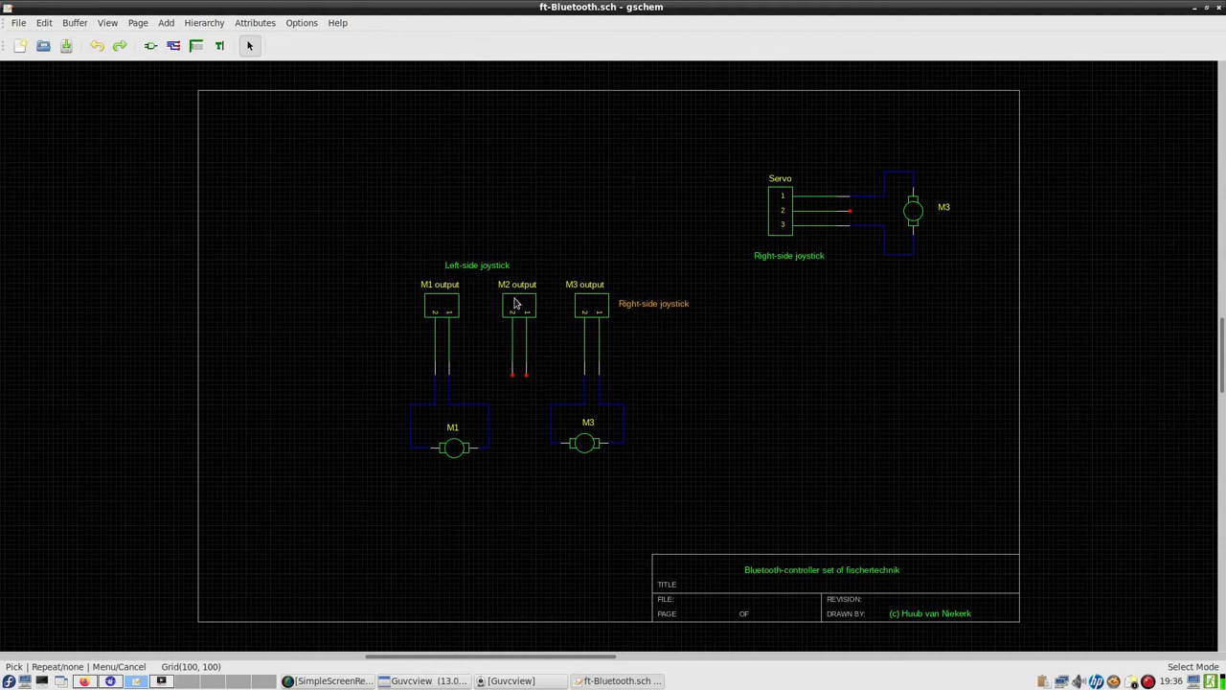
mouse_move(746, 329)
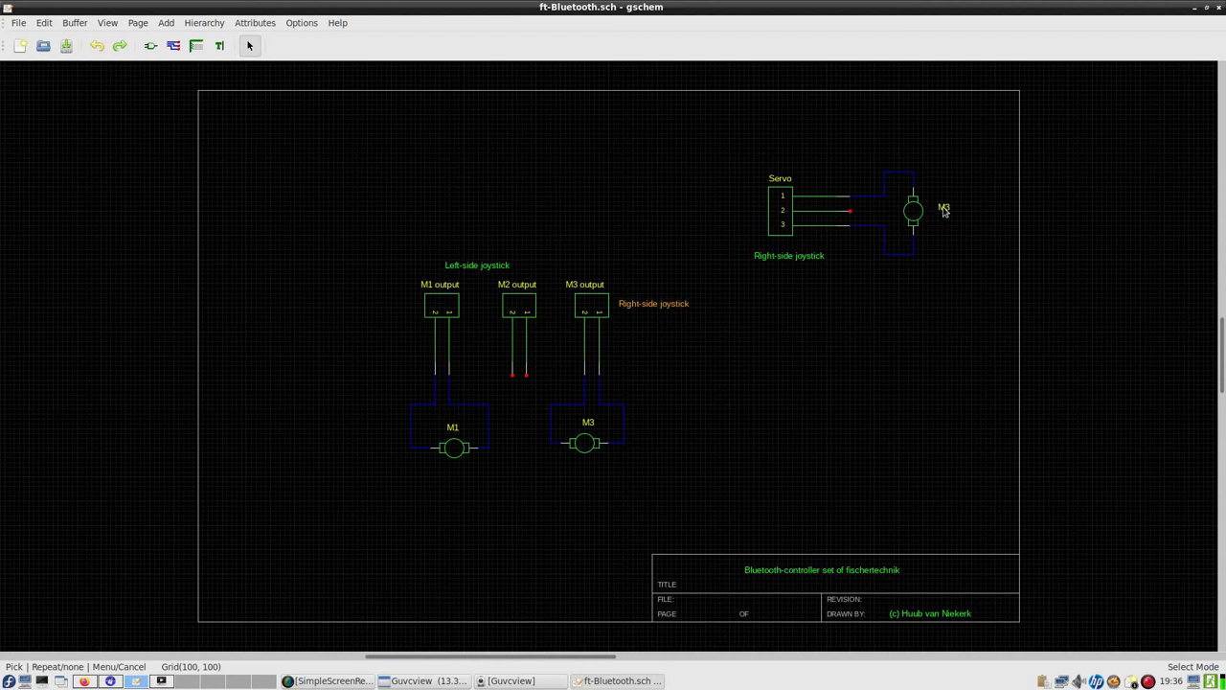
- Relabel the motor beside the servo connector from M3 to 'Servo' and save the schematic
double_click(912, 207)
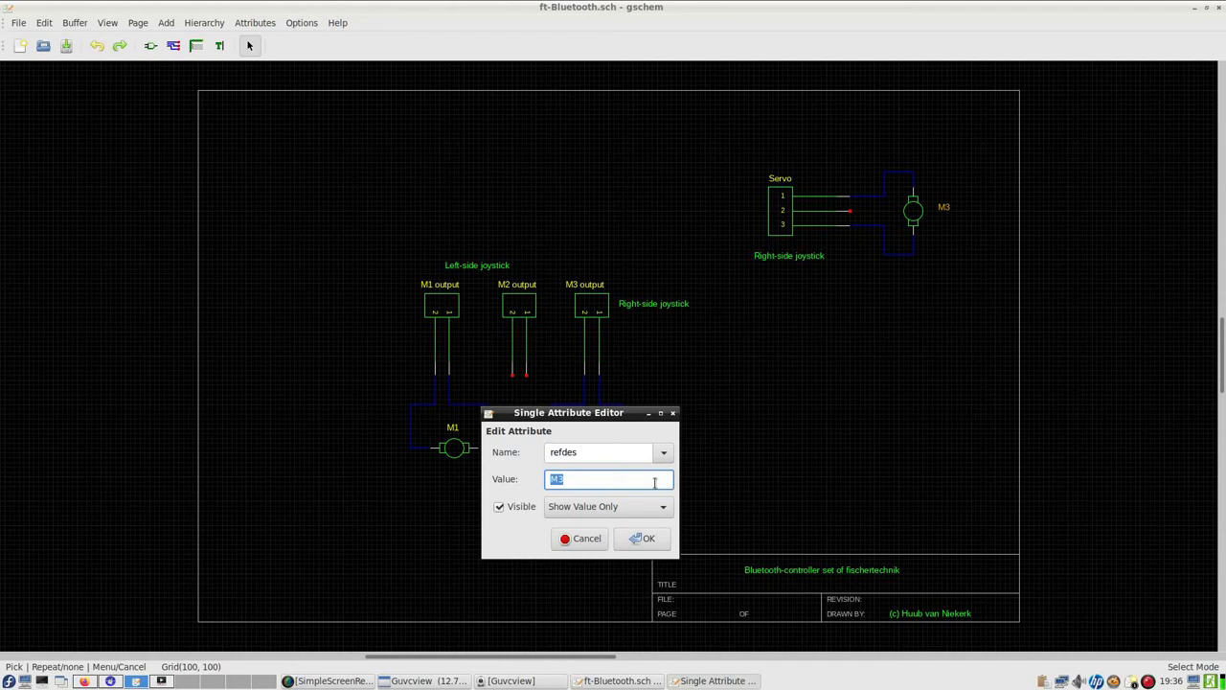
text(Servo)
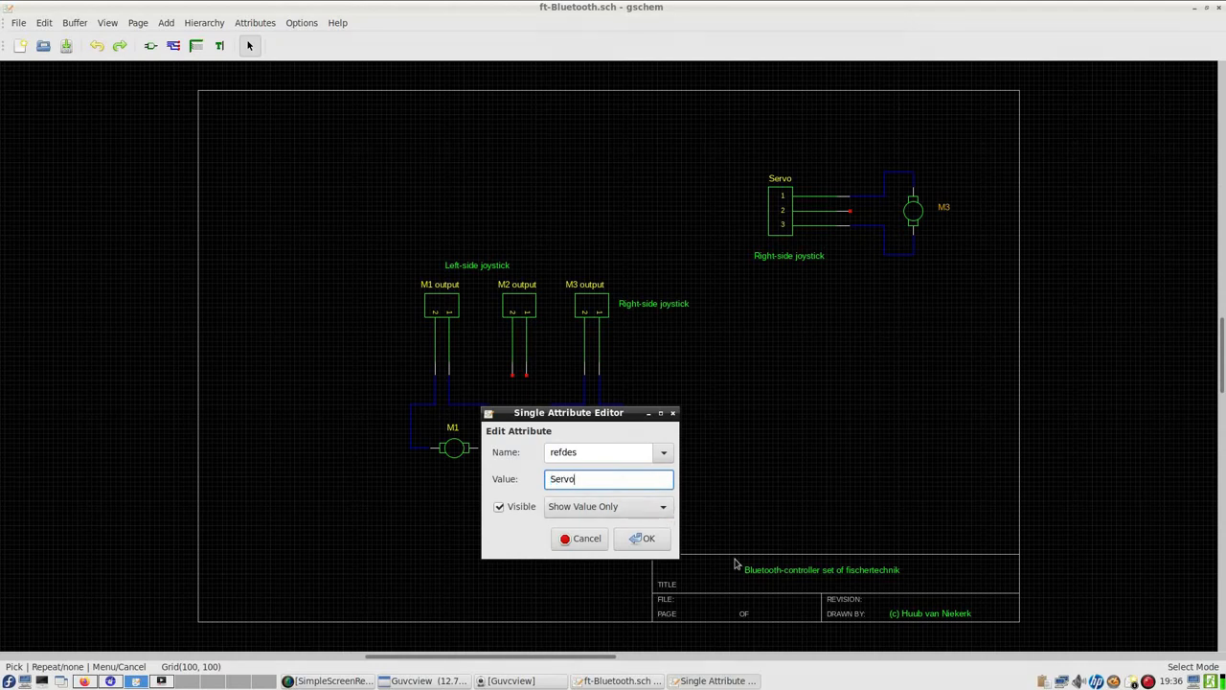
click(642, 536)
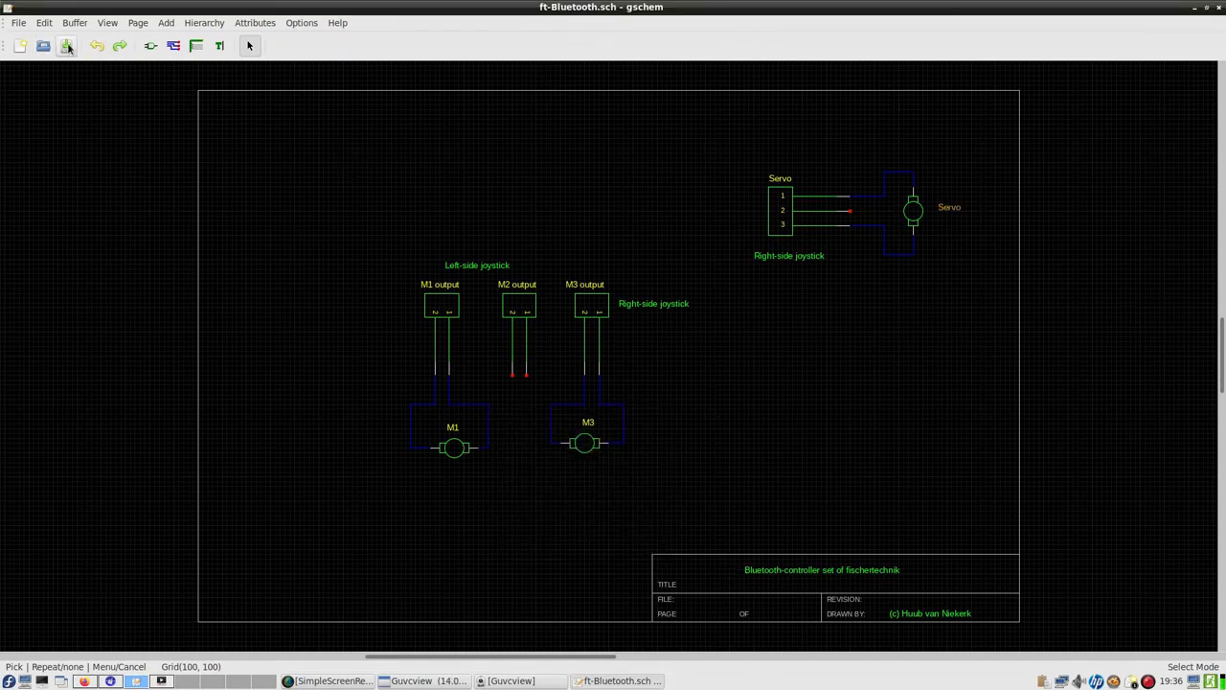
click(65, 46)
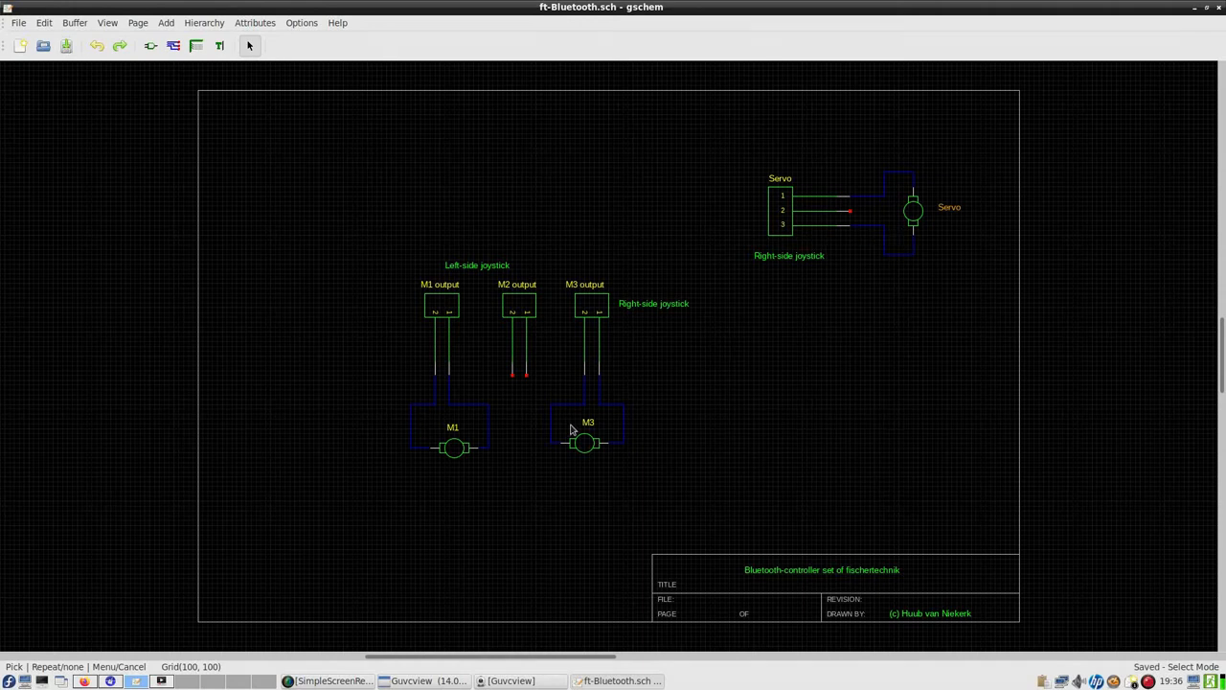
mouse_move(797, 207)
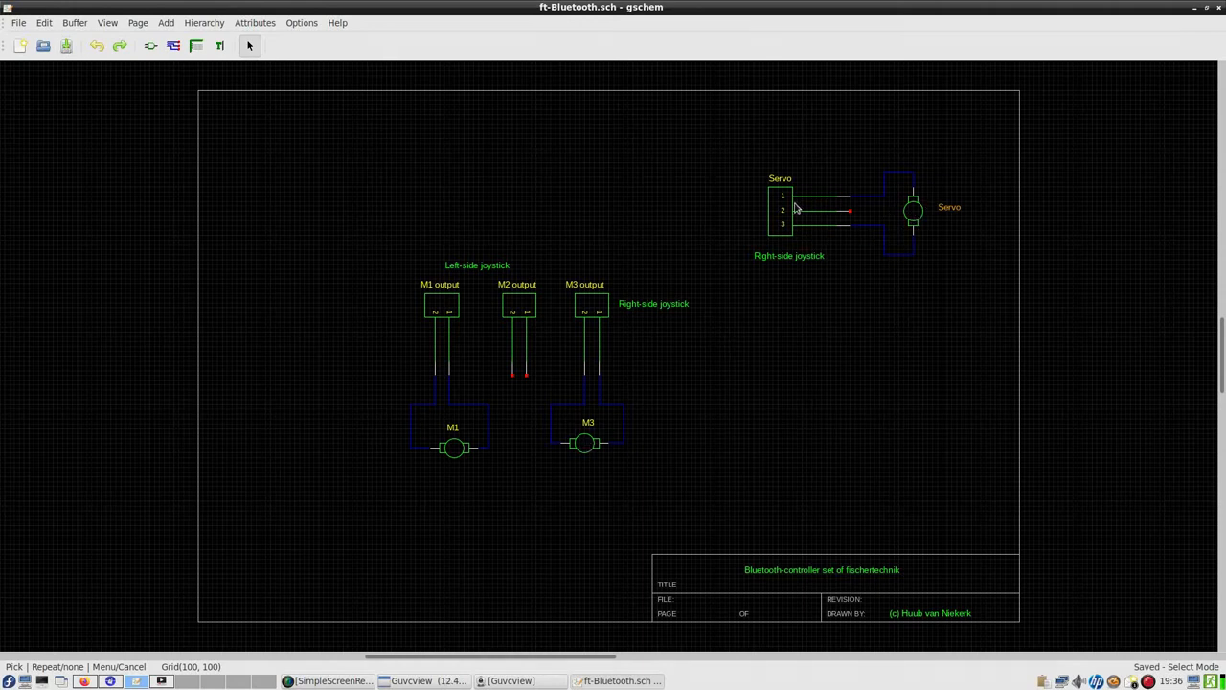
mouse_move(897, 228)
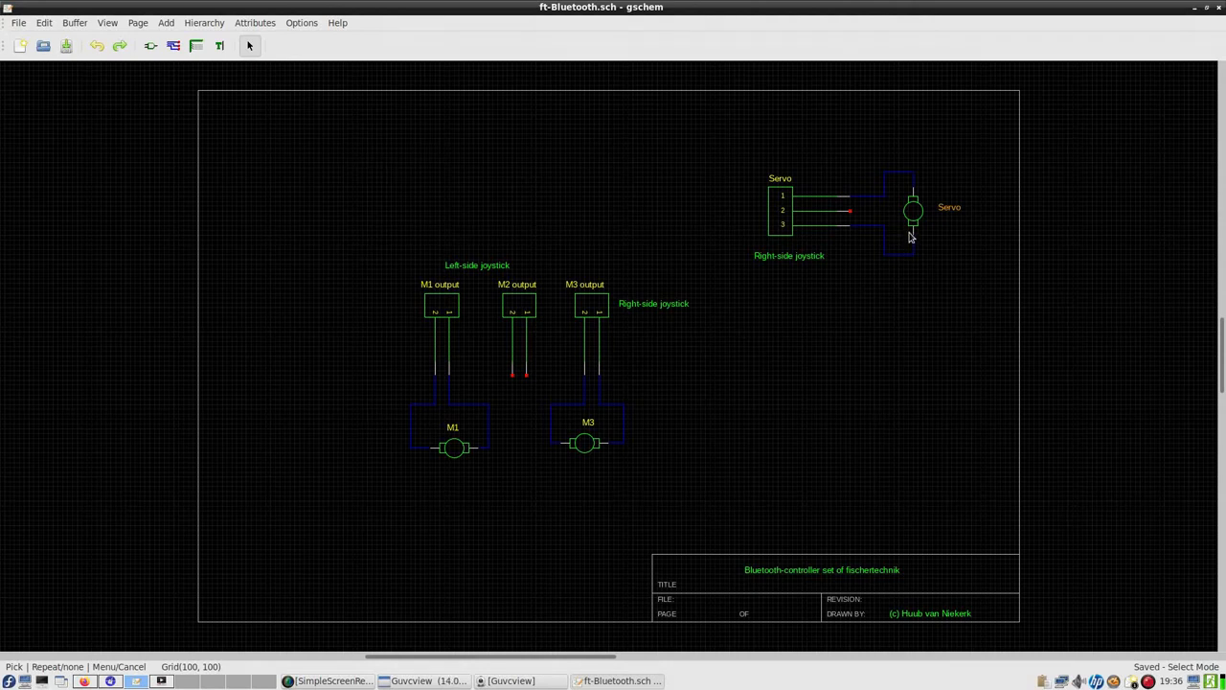
mouse_move(889, 214)
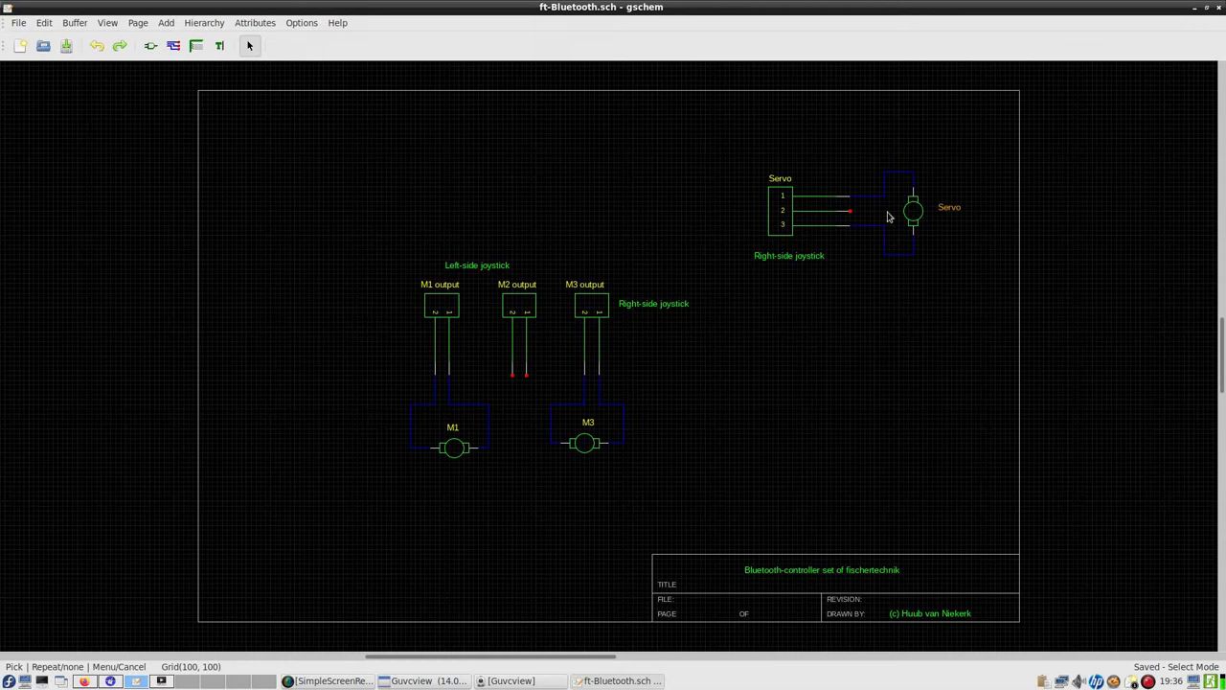
mouse_move(851, 215)
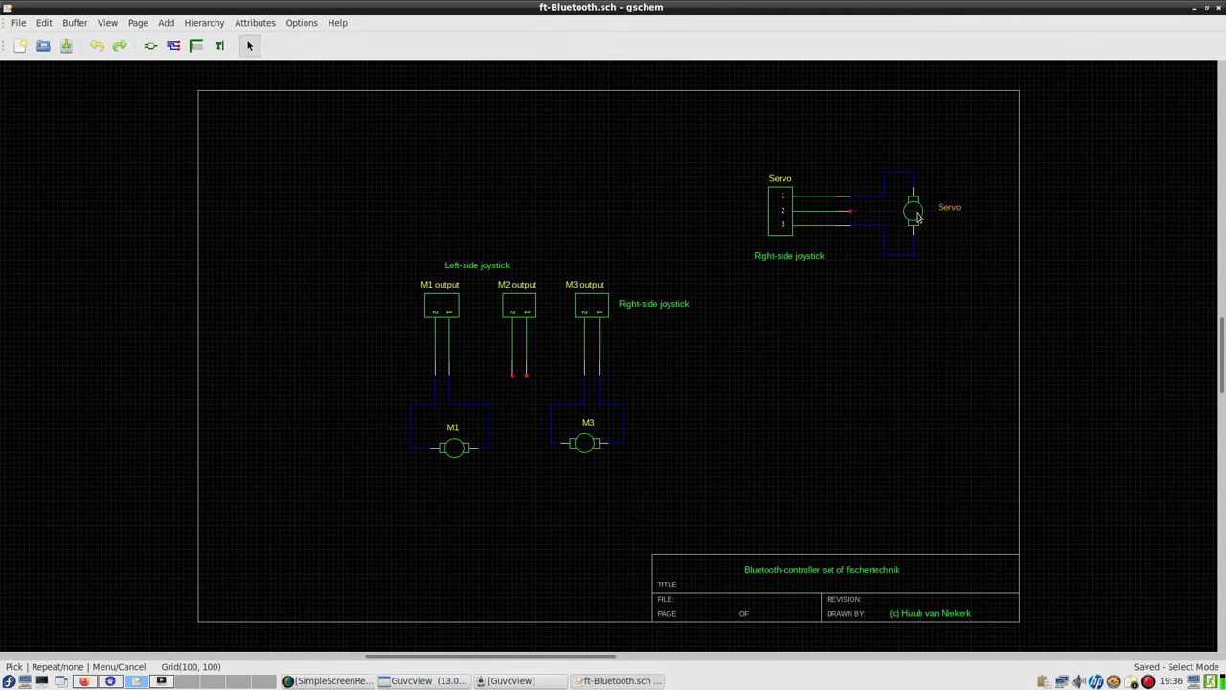
mouse_move(916, 190)
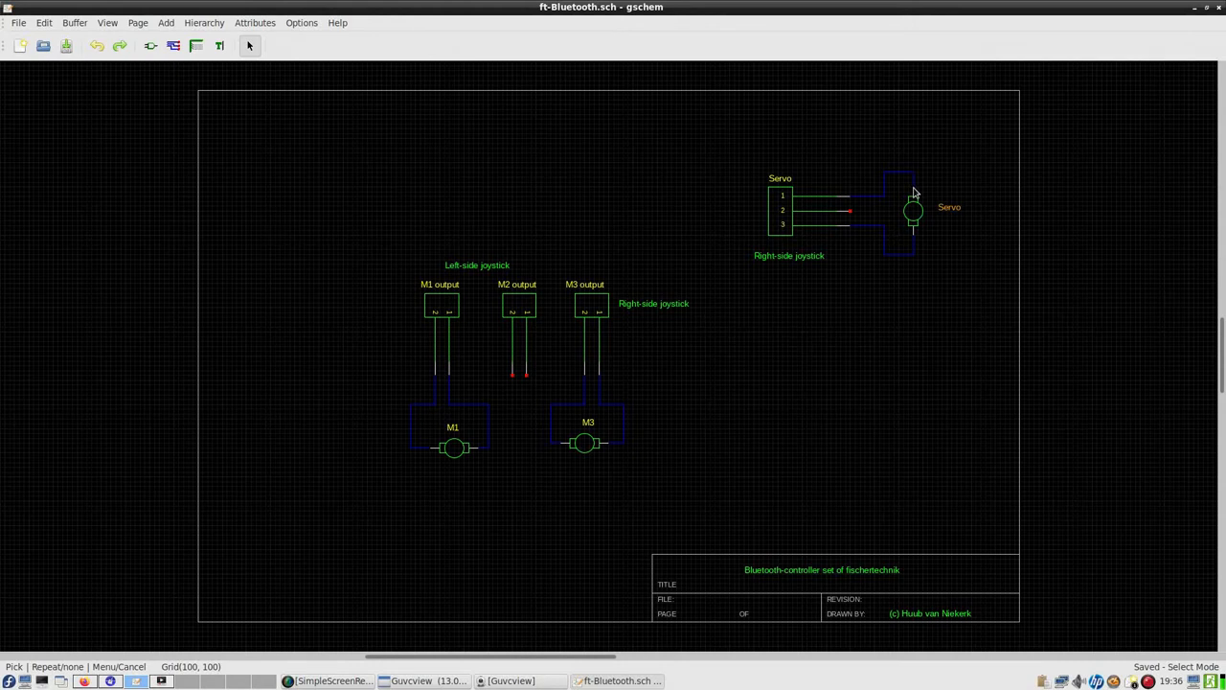
mouse_move(869, 230)
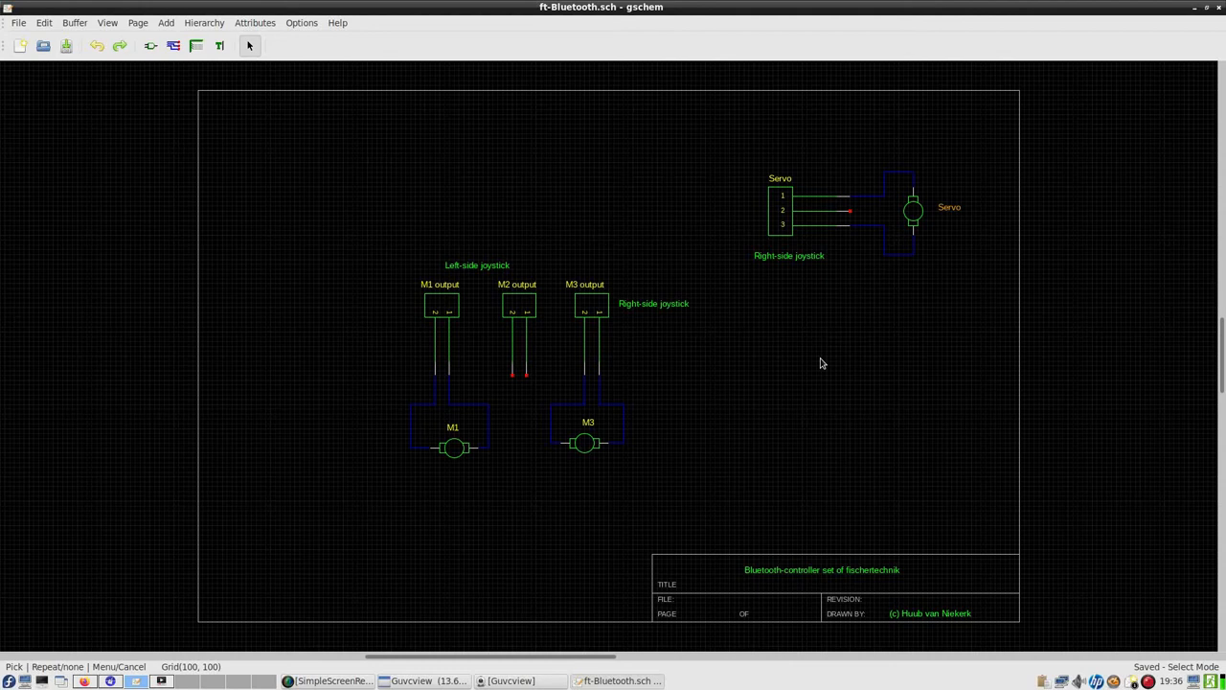
mouse_move(588, 234)
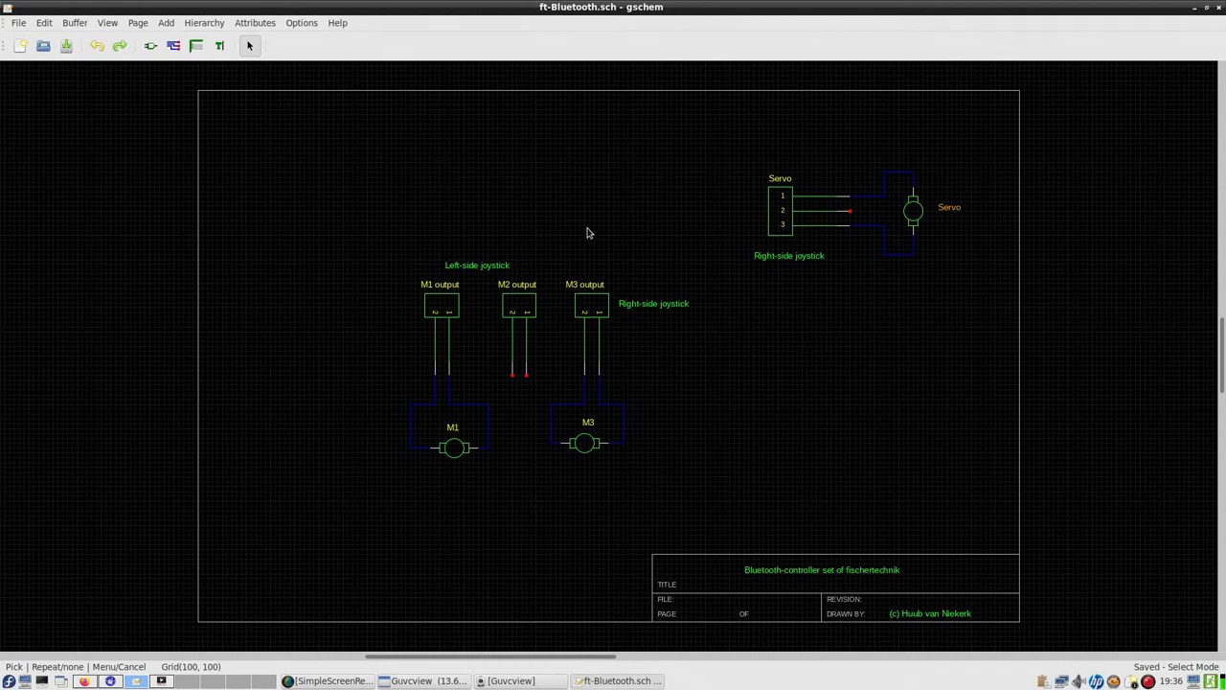
mouse_move(544, 276)
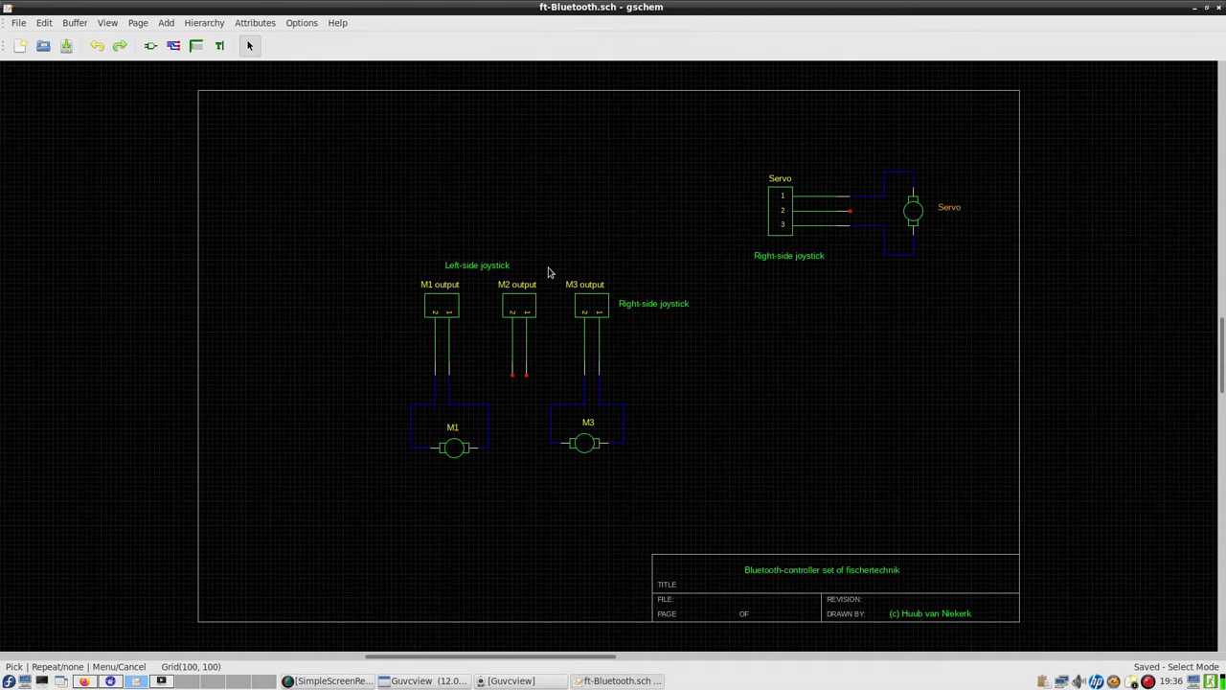
mouse_move(613, 288)
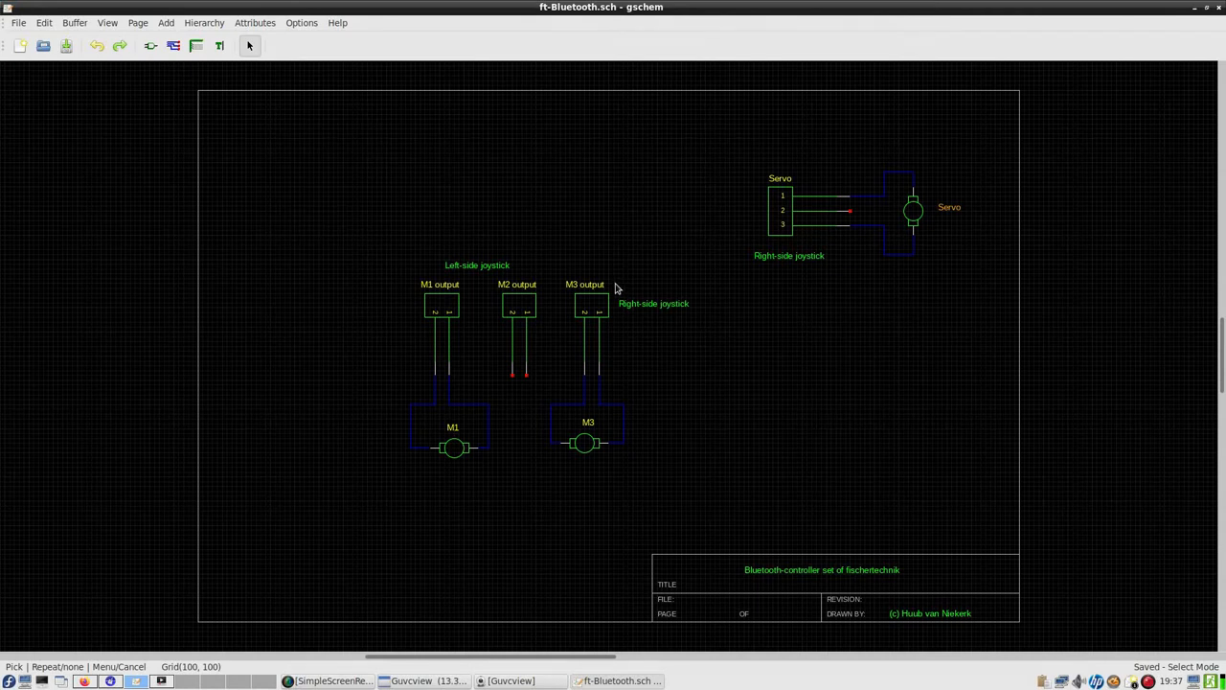
mouse_move(961, 228)
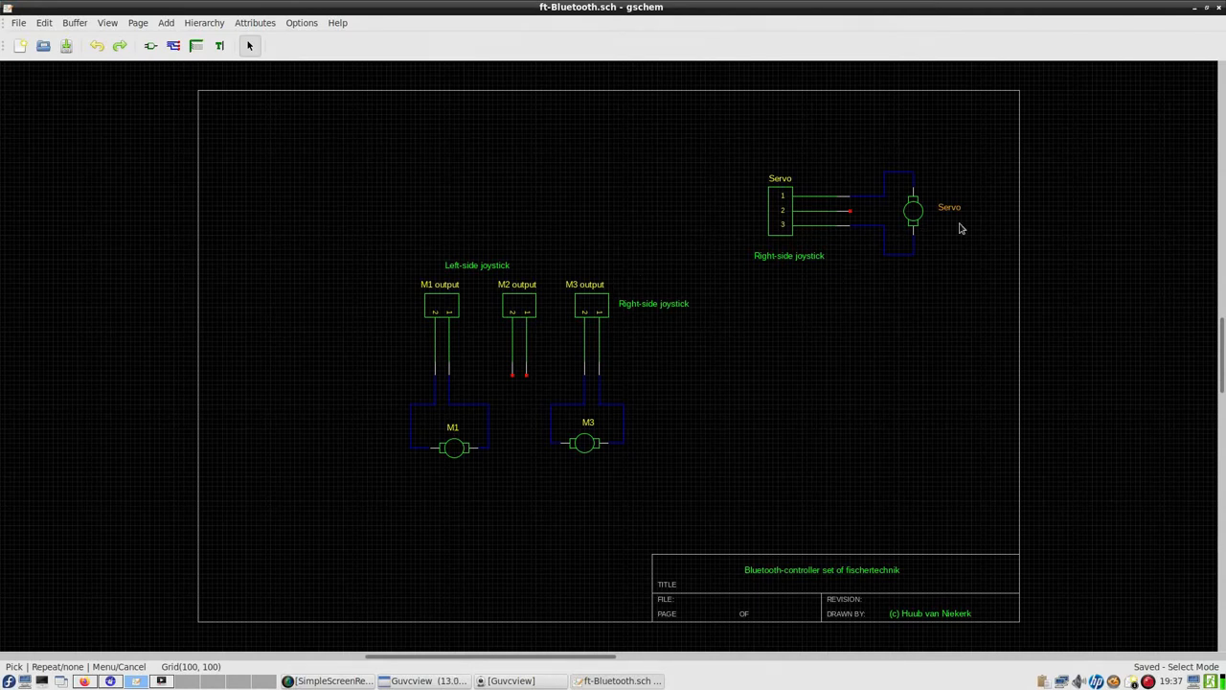
mouse_move(935, 217)
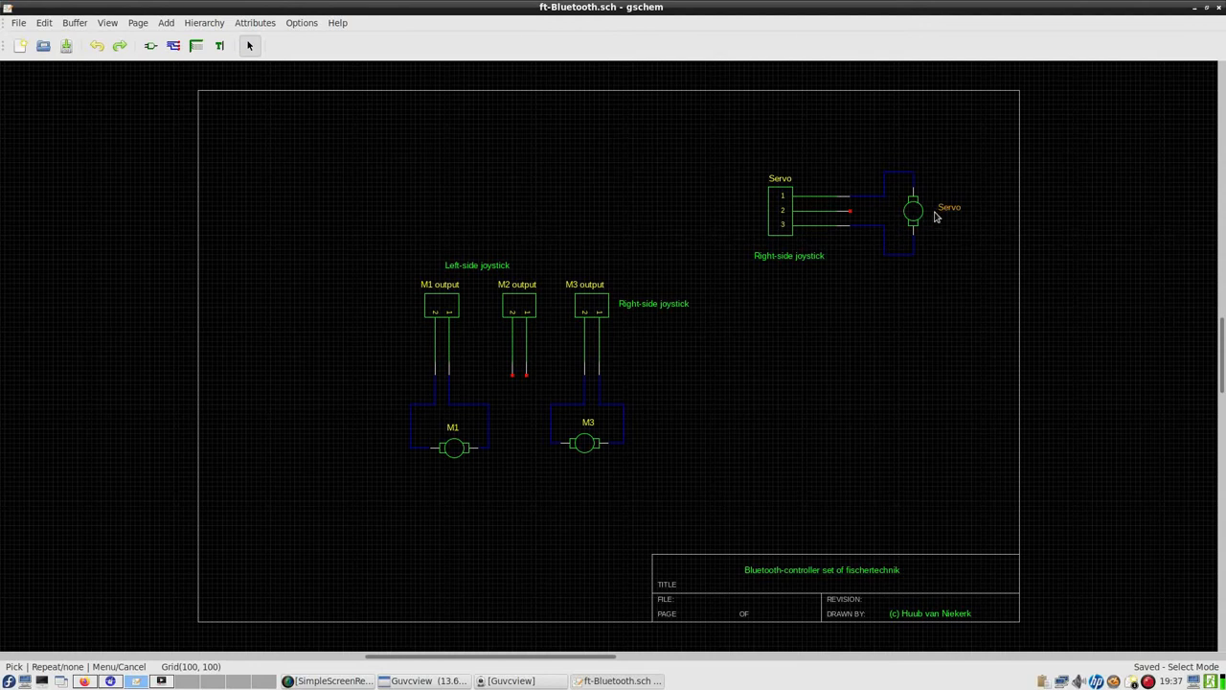
mouse_move(950, 218)
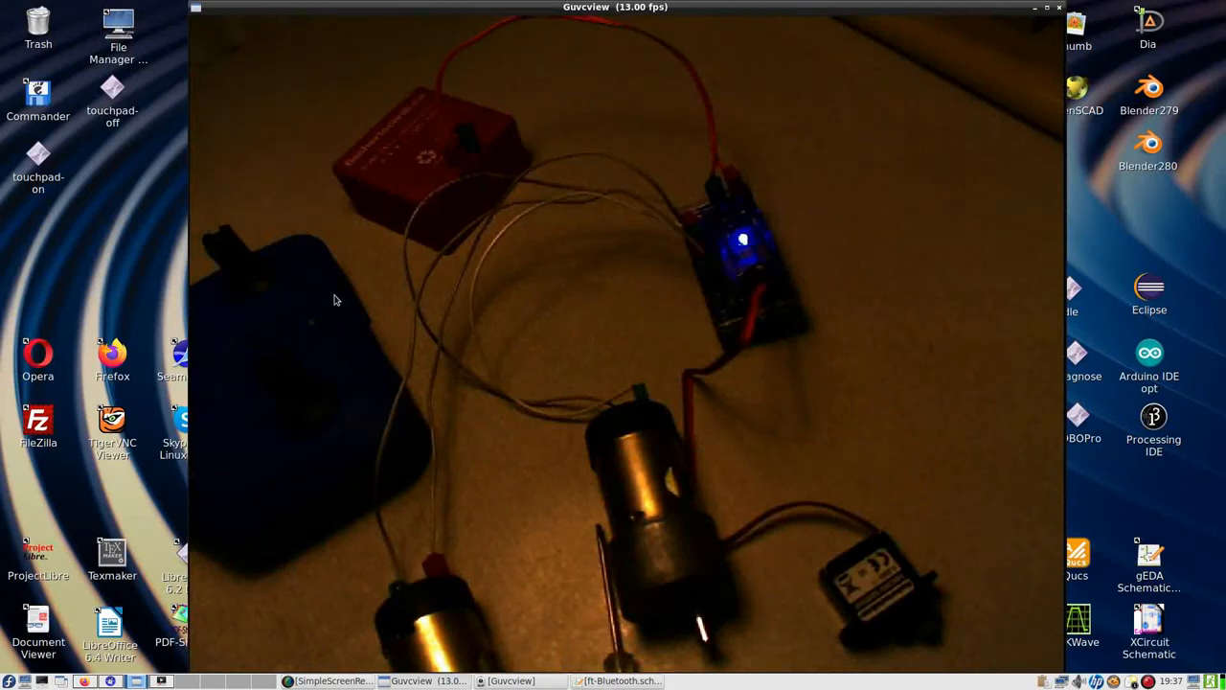
mouse_move(318, 343)
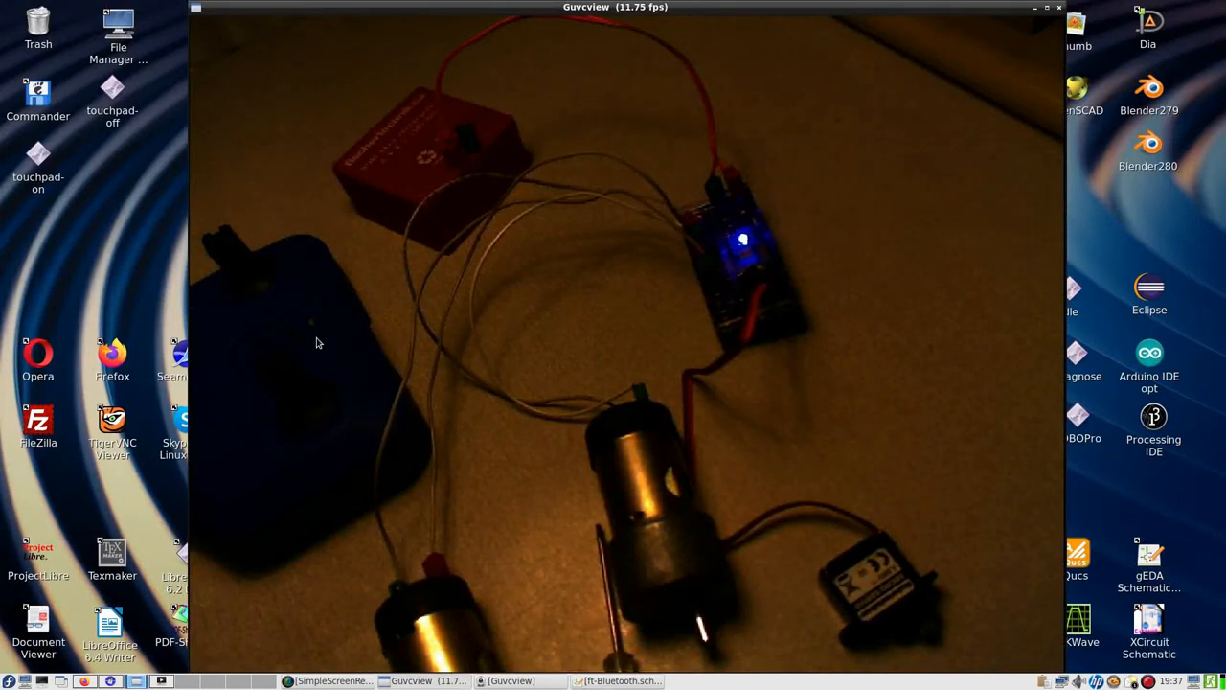